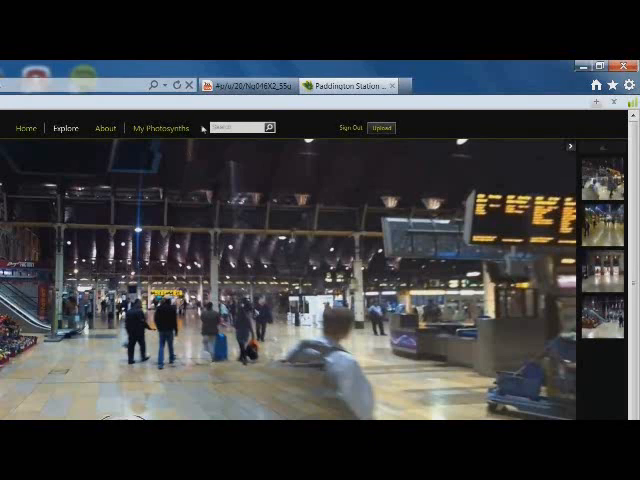
mouse_move(310, 160)
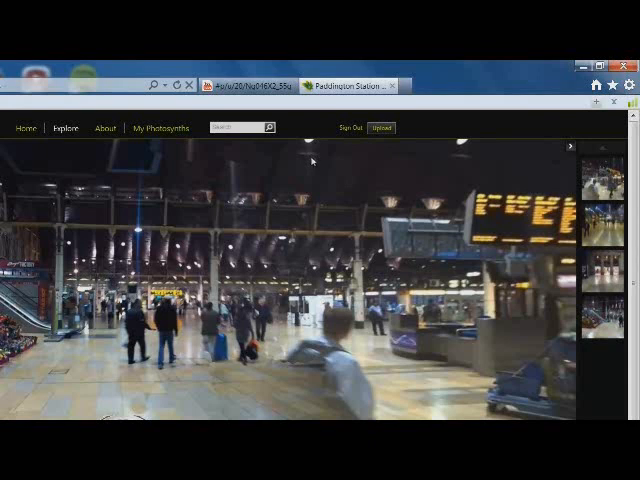
mouse_move(410, 134)
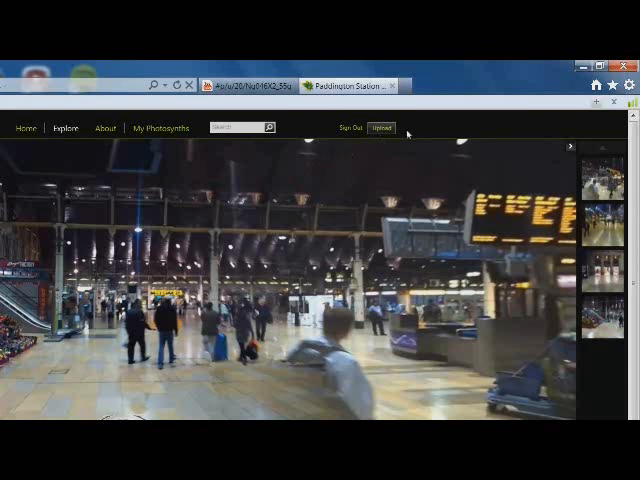
mouse_move(368, 156)
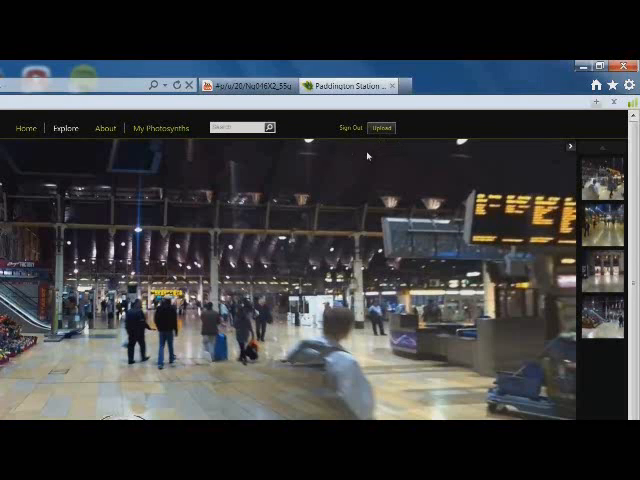
mouse_move(368, 152)
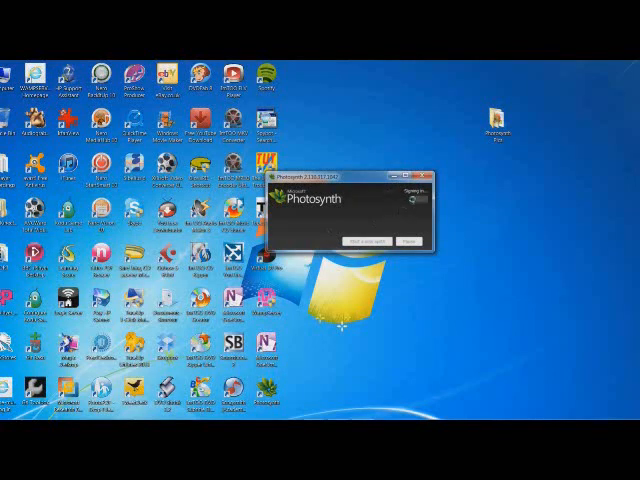
- Start a new synth to bring up the empty Create Synth window
click(368, 242)
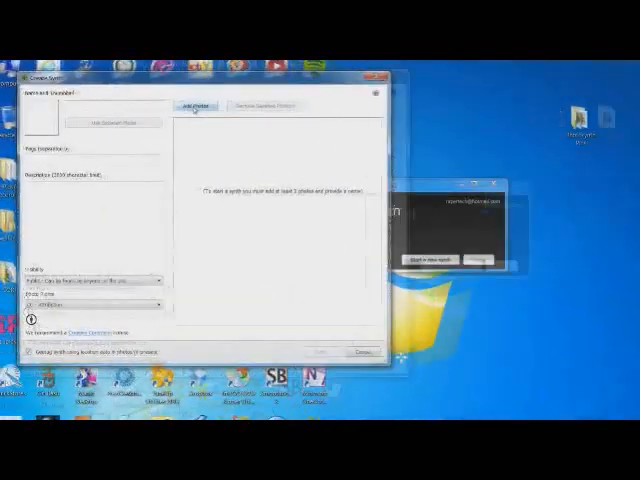
- Add all the classroom photos from the desktop's Photosynth Pics folder to the synth
click(196, 106)
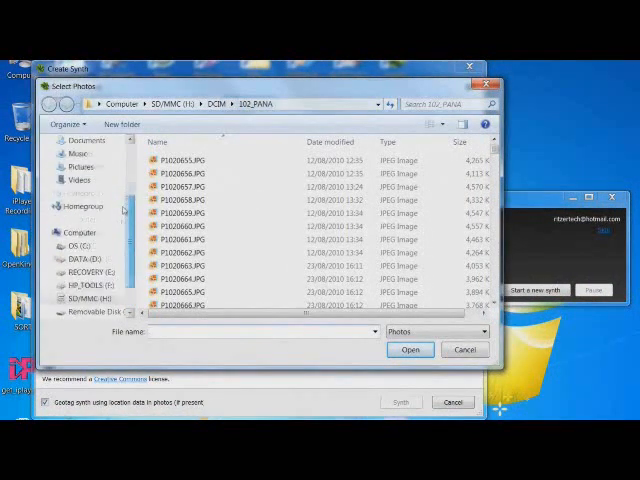
click(80, 158)
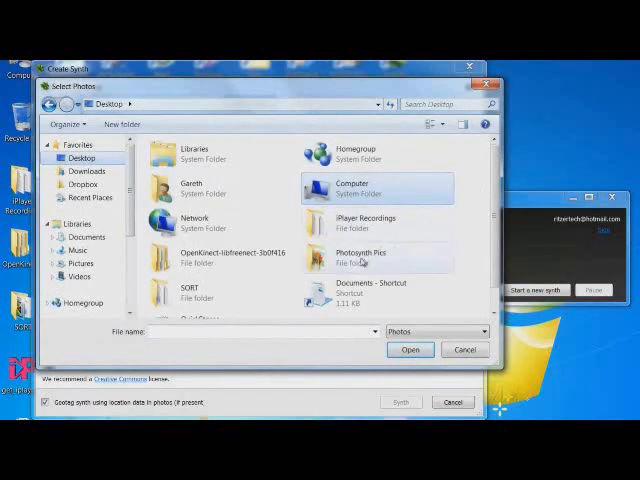
double_click(360, 258)
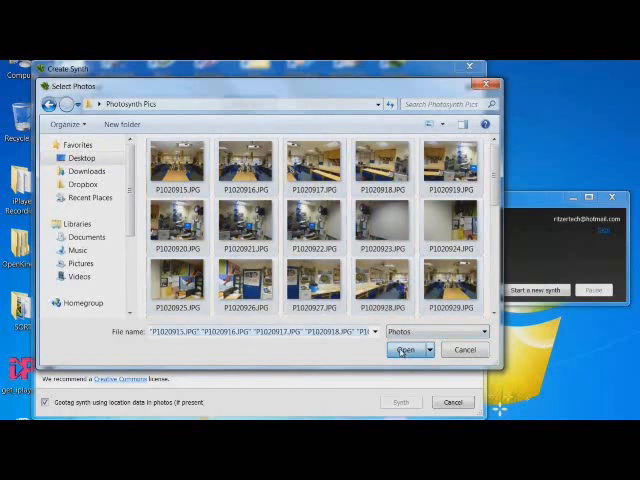
click(406, 348)
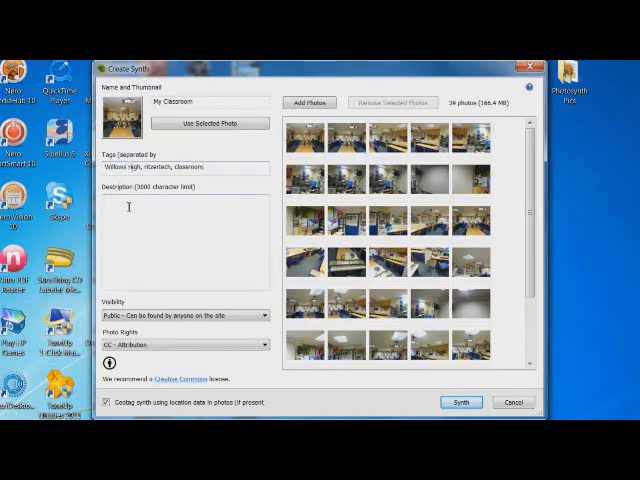
- Describe the synth as a music teacher's classroom at Willows High School in Cardiff and start building it
text(This)
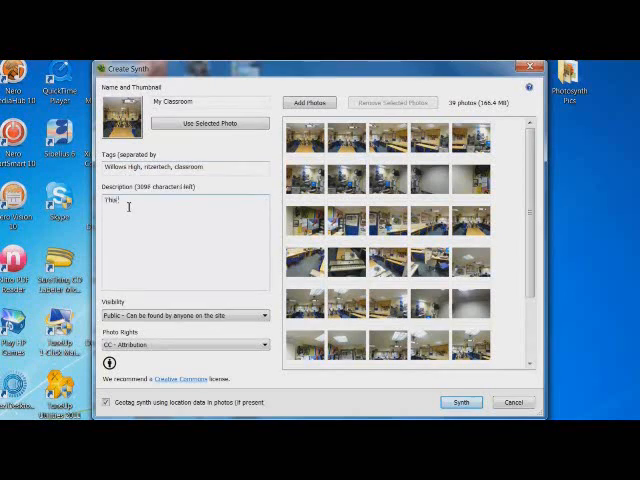
text(This is the classroom of)
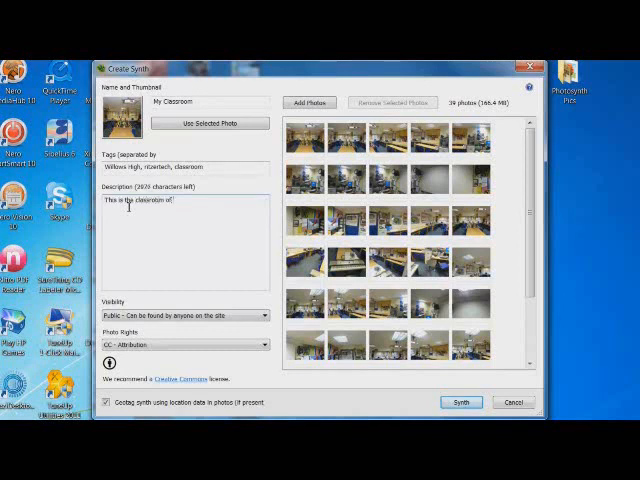
text(music)
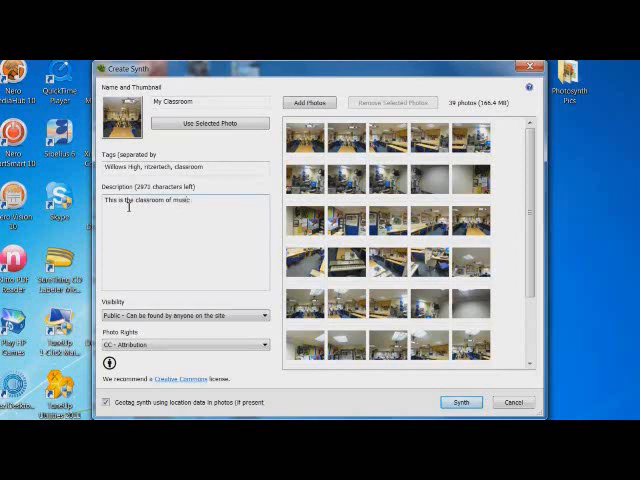
text(teacher Gareth Ritter who)
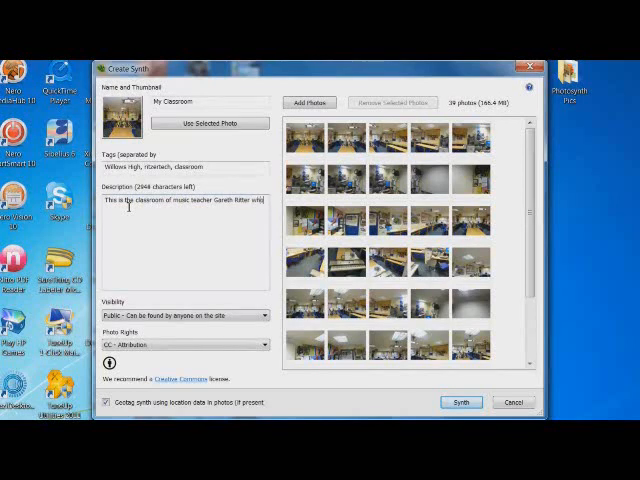
text(teacher)
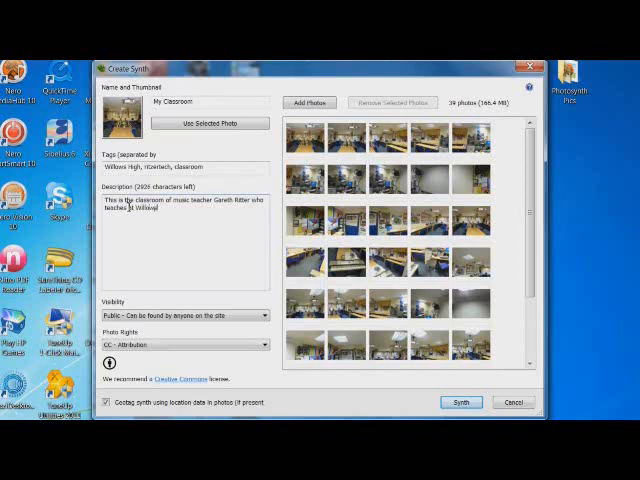
text(High School)
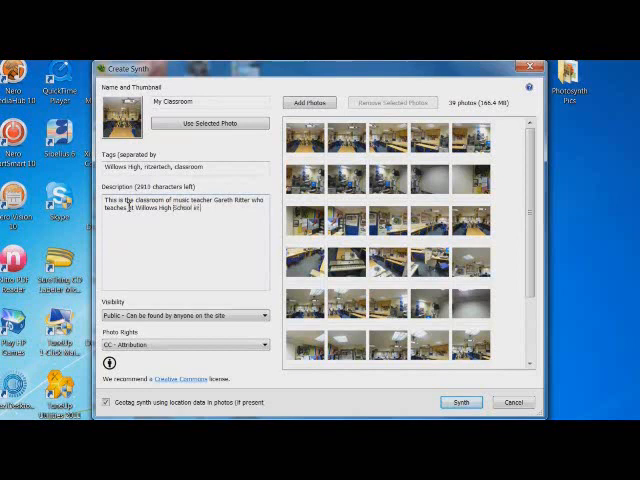
text(in Cardiff)
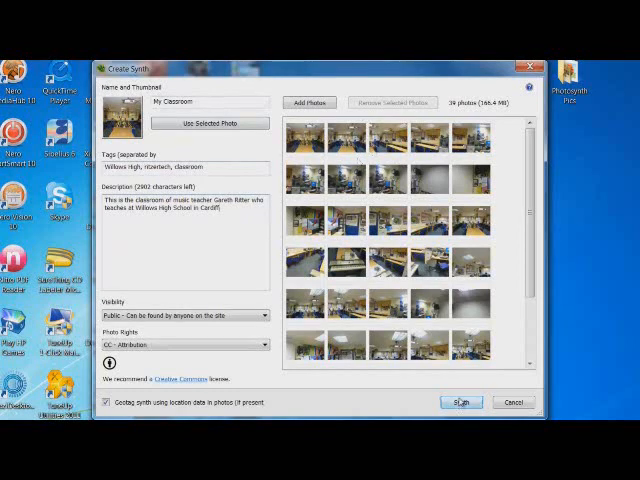
click(460, 402)
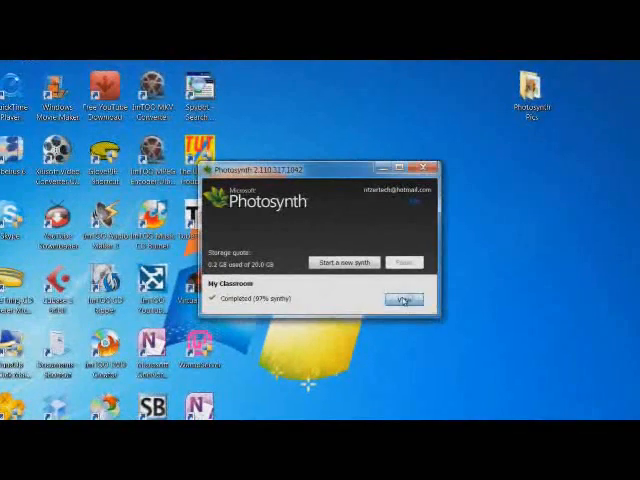
click(404, 300)
text(www.)
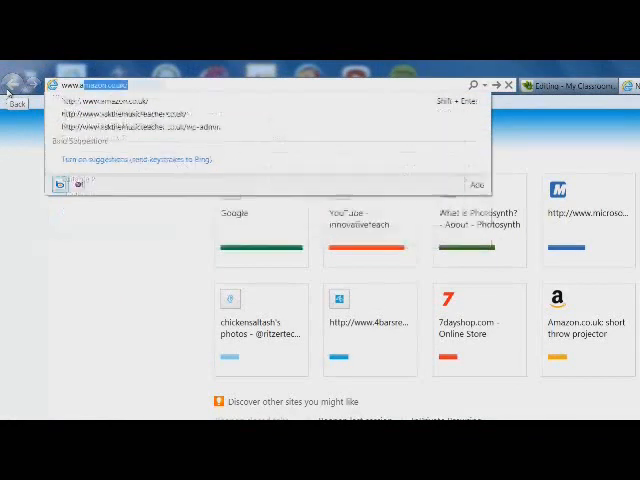
- Load the askthemusicteacher.co.uk website in the browser
text(askthemusicteacher.co.uk/)
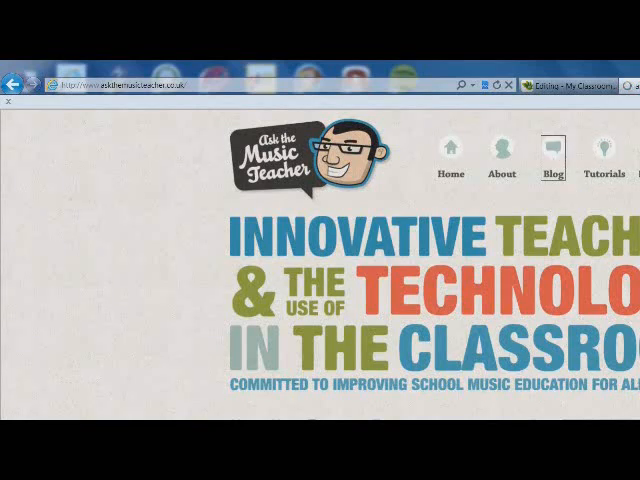
- Go to the blog post containing the embedded classroom Photosynth
click(552, 172)
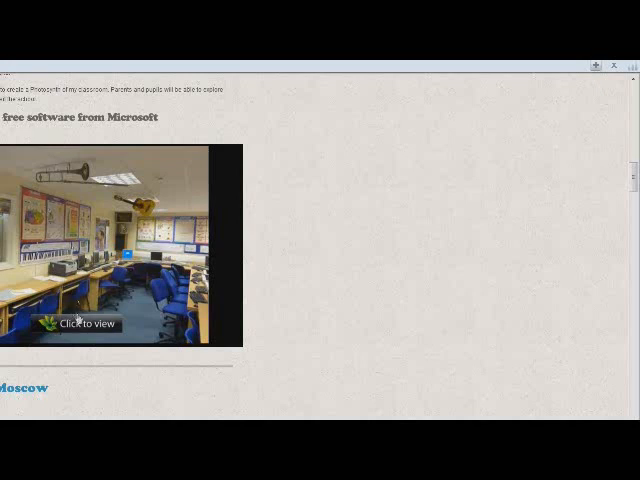
- View the embedded classroom synth and display its embed code
click(88, 324)
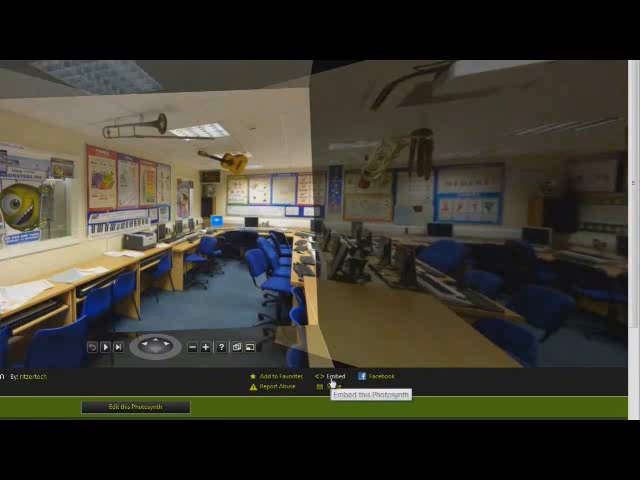
click(332, 374)
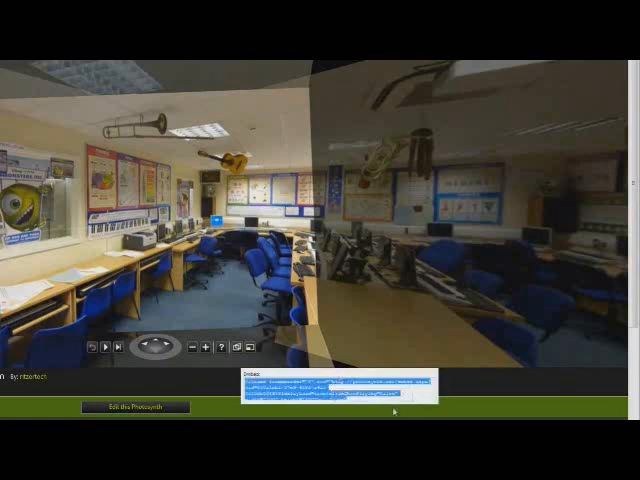